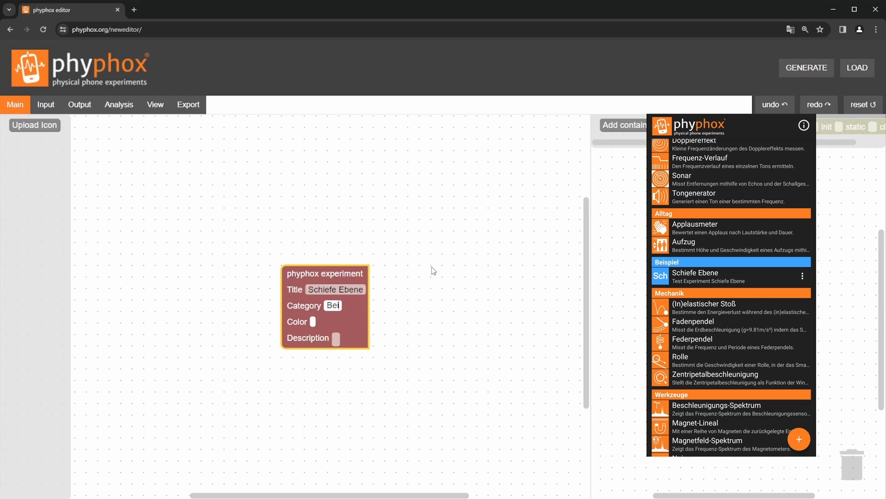
Set the experiment colour to the blue hex value 39a2ff
click(312, 321)
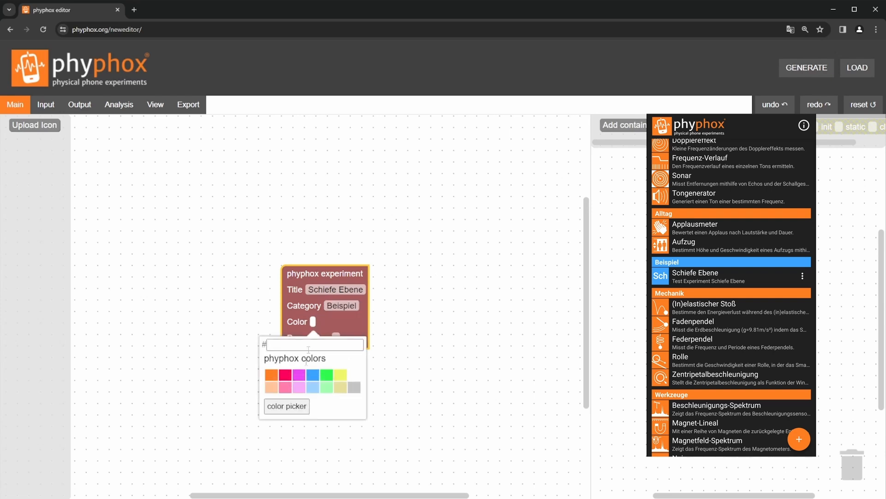
text(39a2ff)
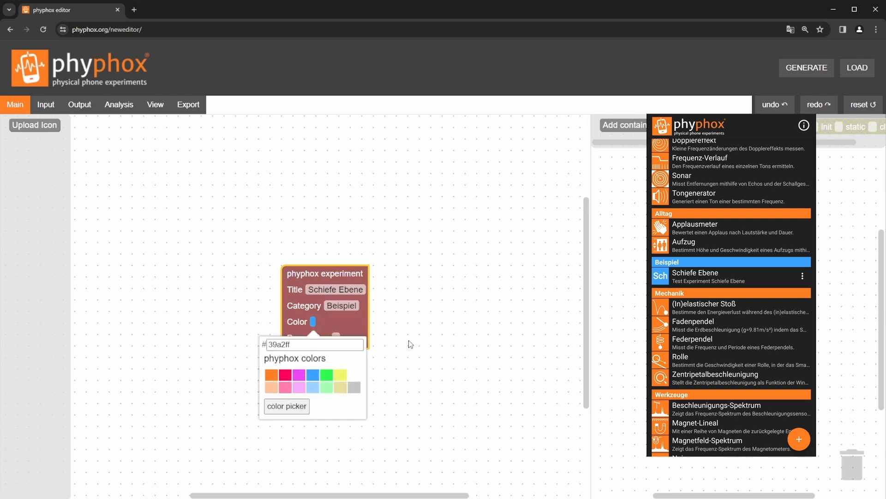
click(410, 351)
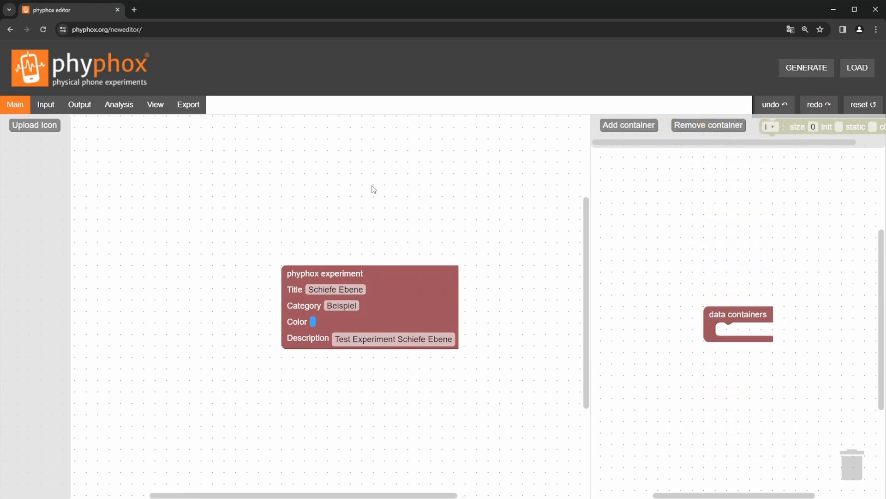
Add a sensor block to the input and set its type to gyroscope
click(45, 105)
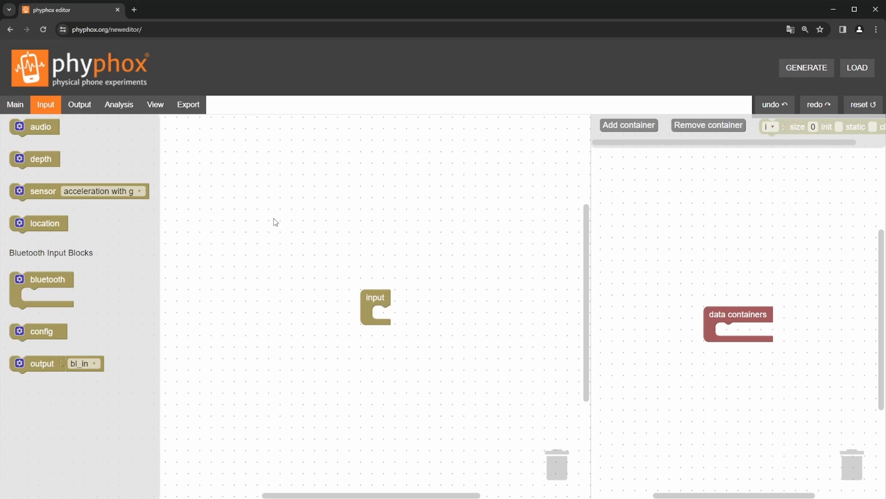
mouse_move(85, 208)
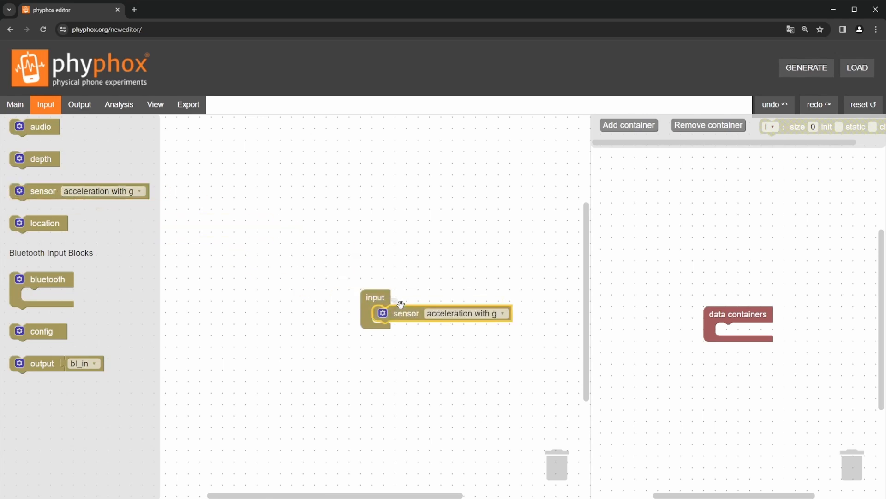
click(500, 313)
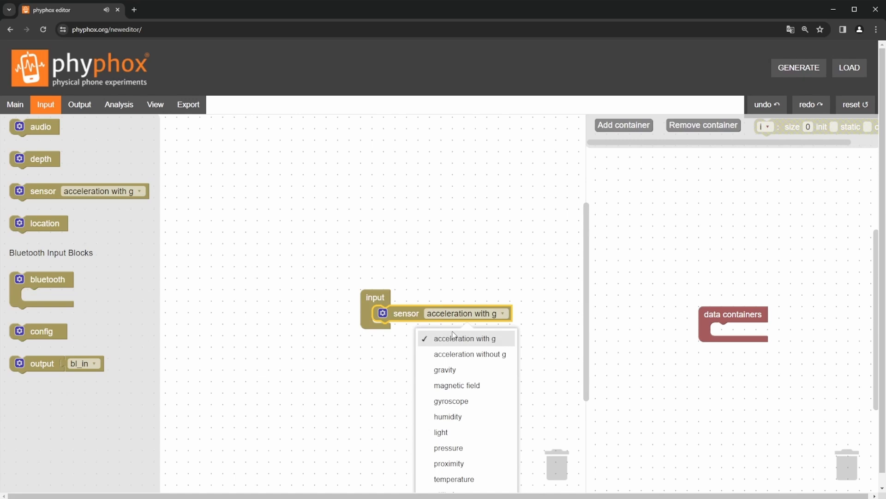
mouse_move(455, 401)
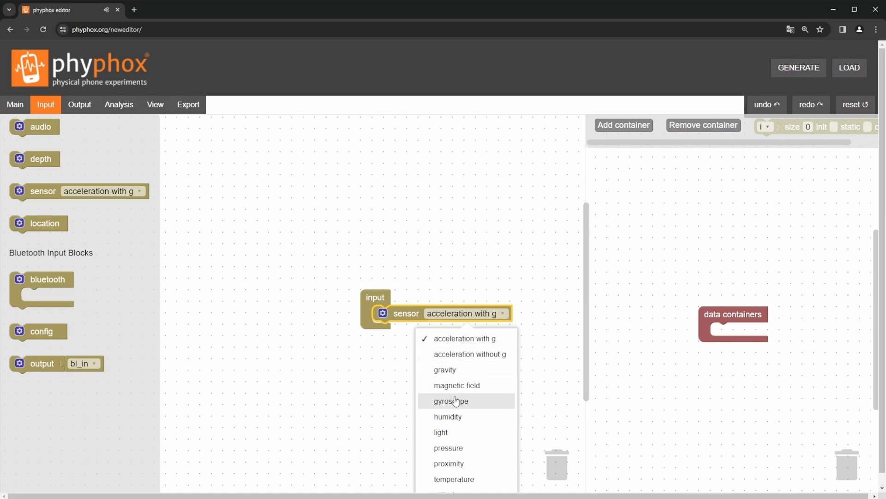
click(450, 401)
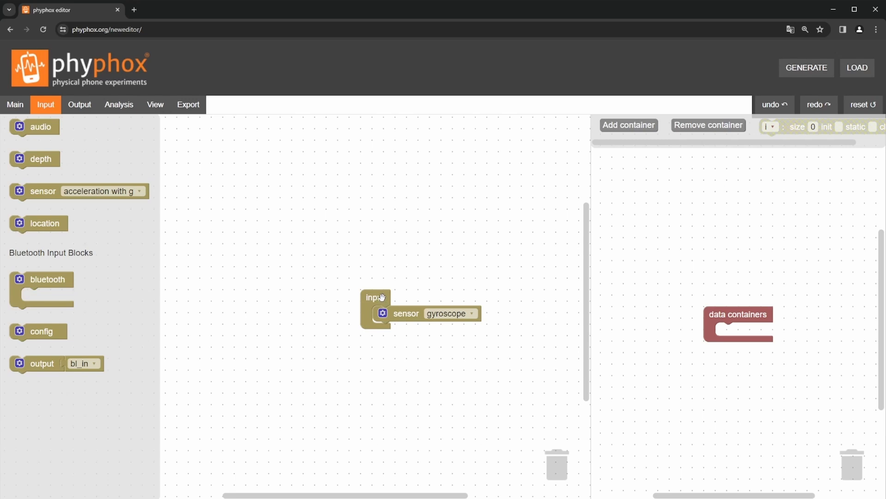
Output y to y1 and time to t1, with rate 25 and averaging on
click(382, 313)
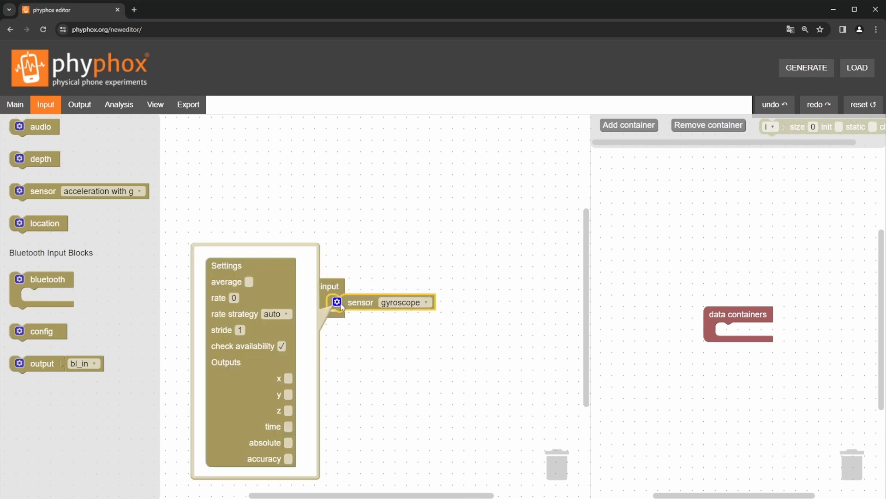
click(288, 394)
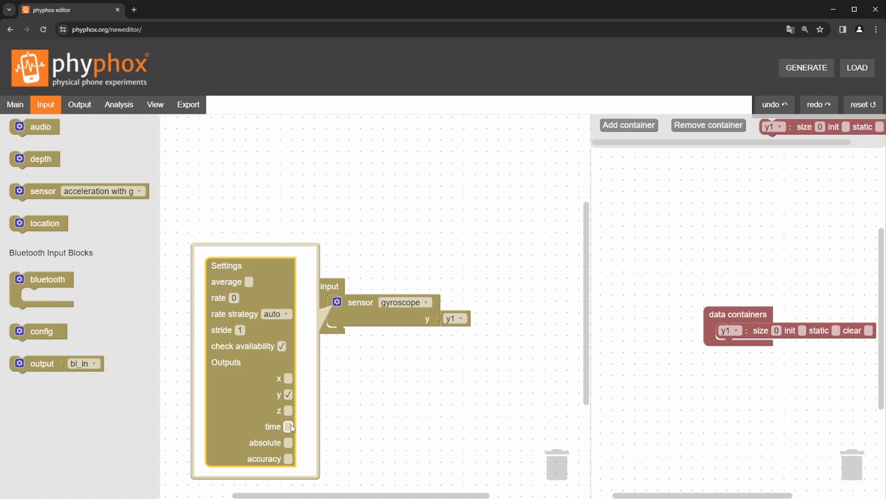
click(288, 427)
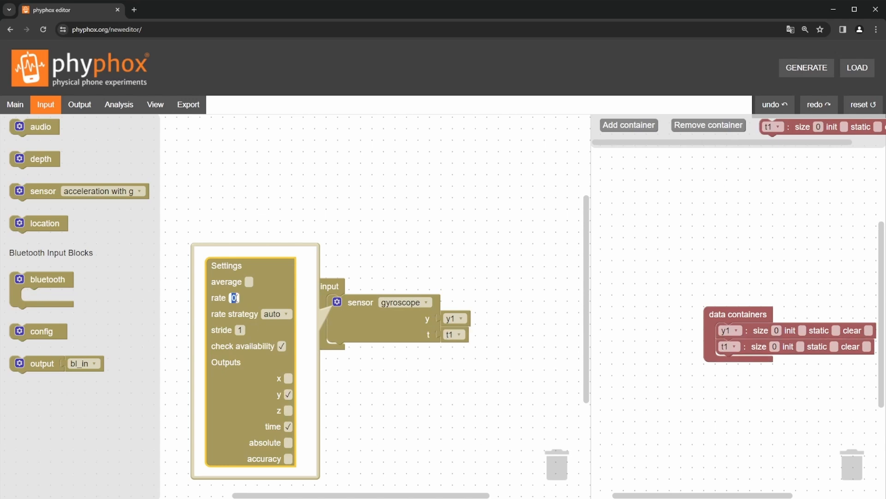
text(25)
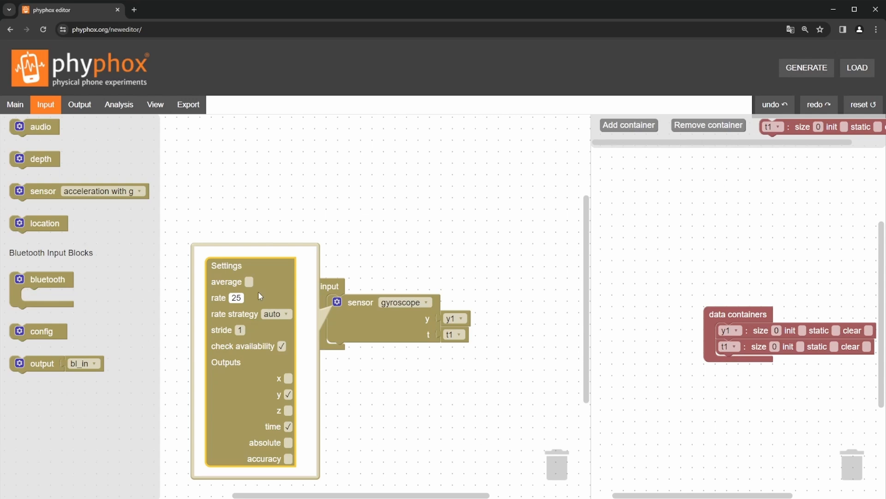
click(248, 282)
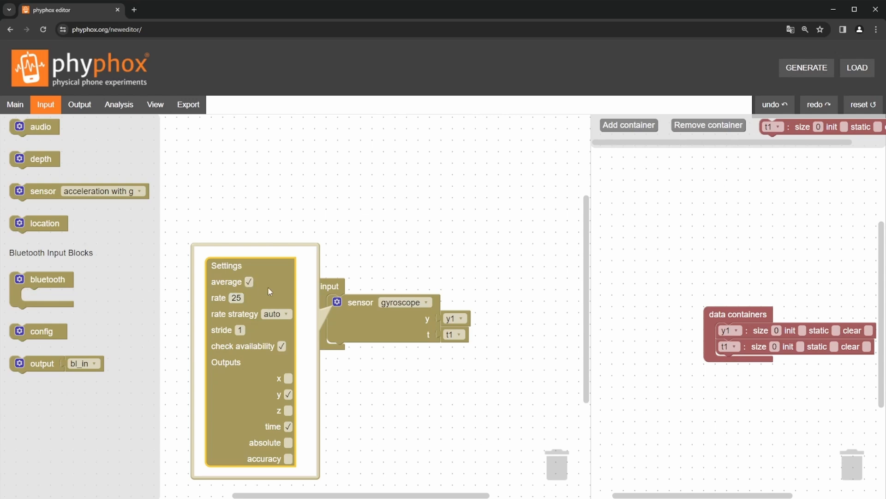
mouse_move(314, 303)
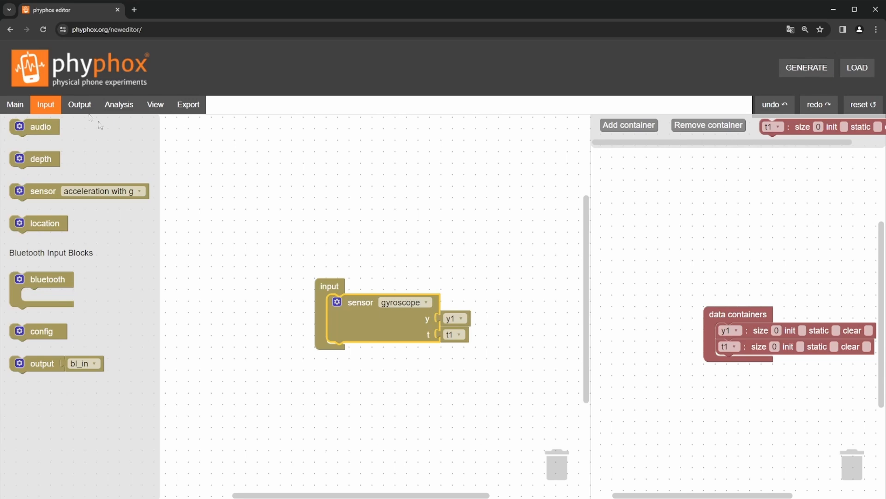
Show the Output section and look through the available output blocks
click(80, 105)
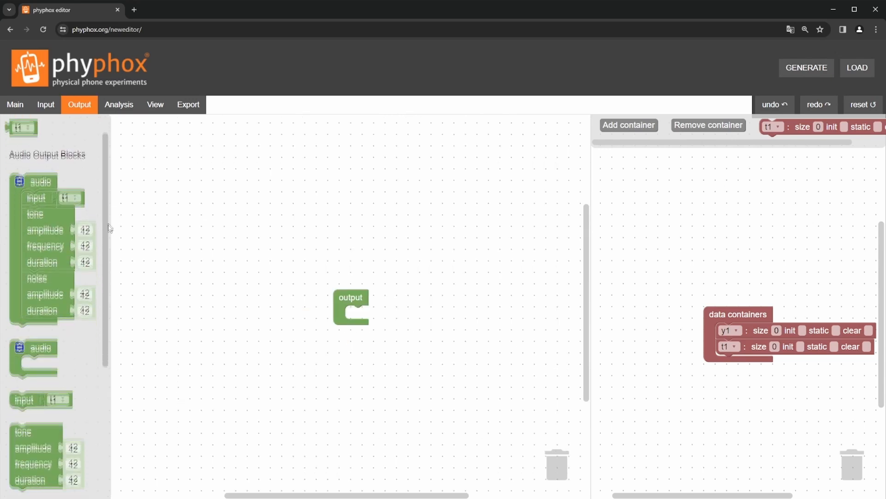
scroll(down, 3)
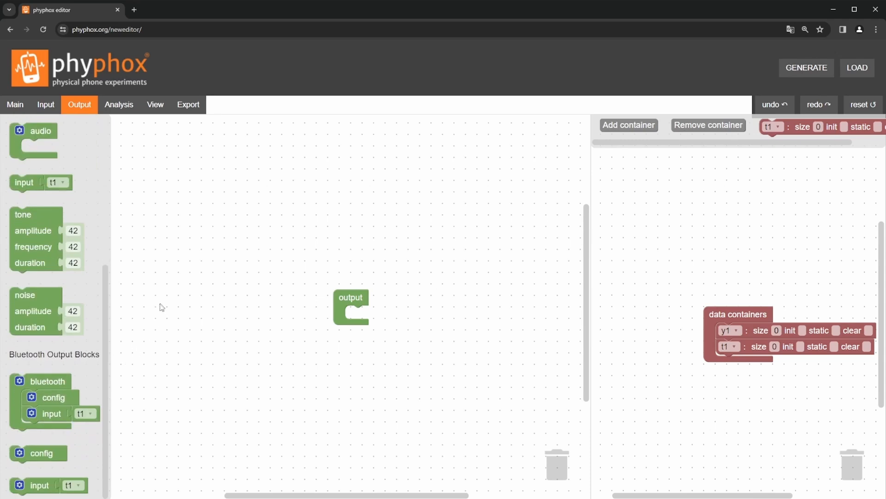
mouse_move(142, 218)
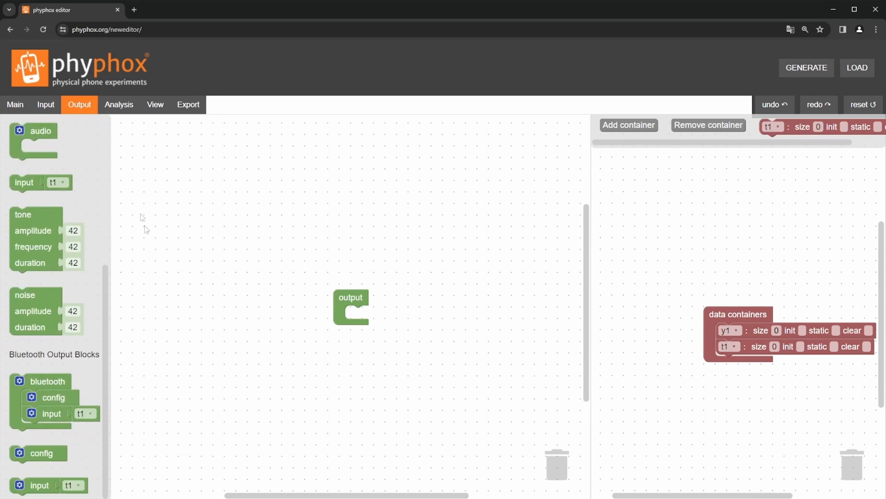
In the Analysis section add the data containers r, v_ms and v_kmh
click(119, 104)
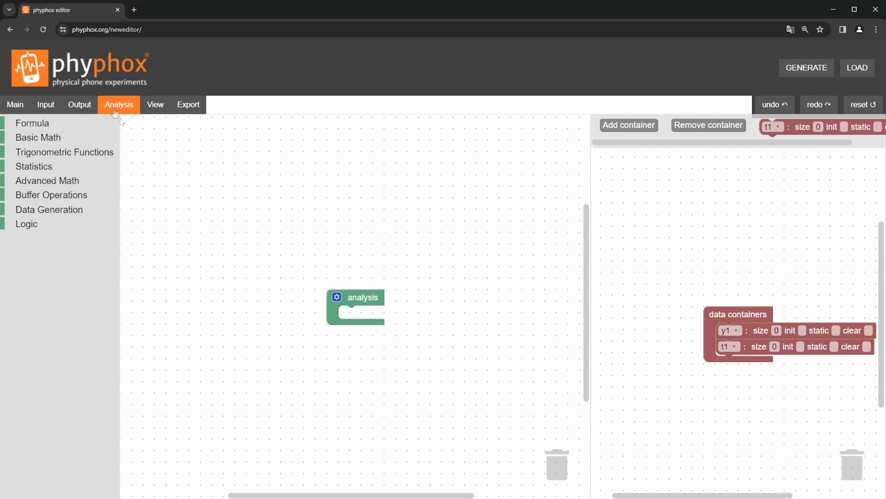
mouse_move(449, 286)
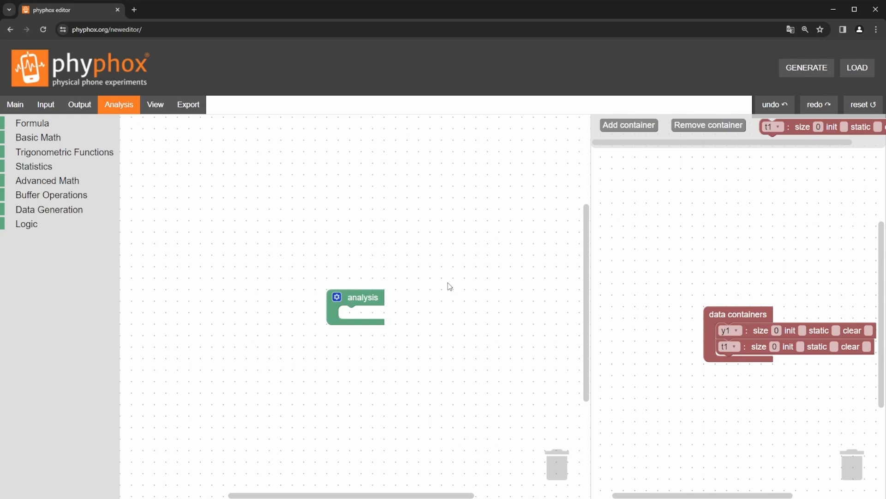
mouse_move(722, 314)
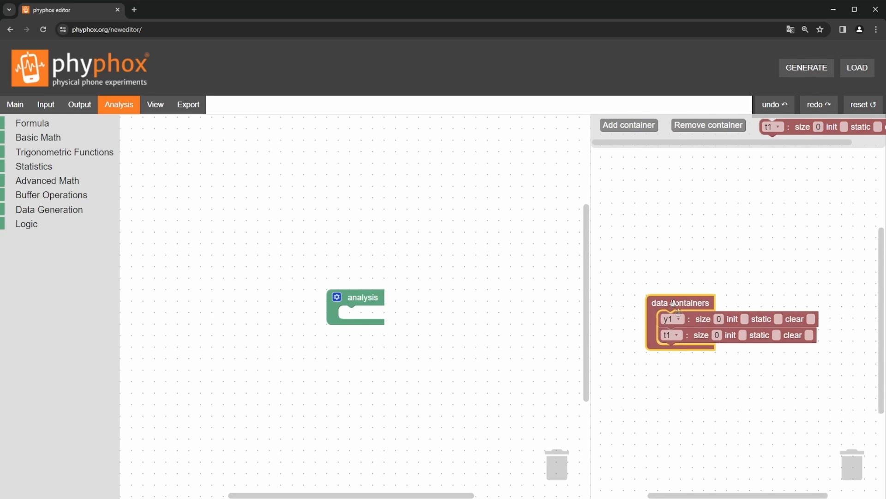
click(629, 125)
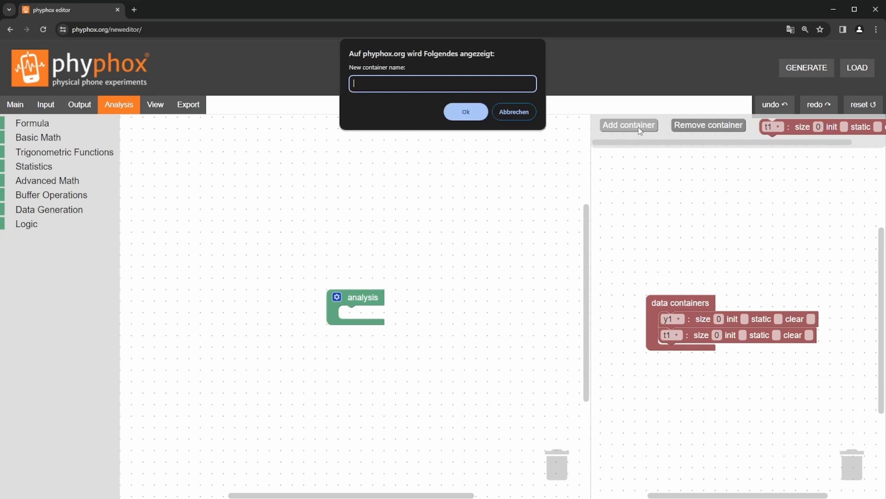
click(465, 111)
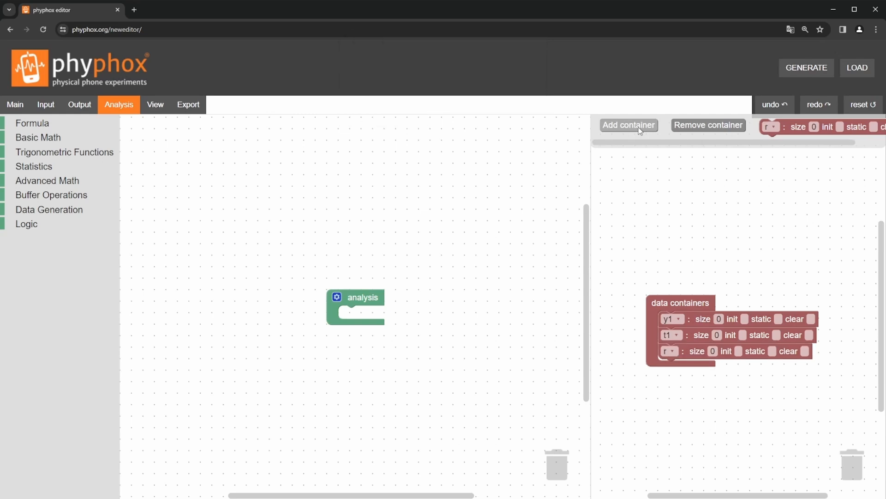
click(628, 125)
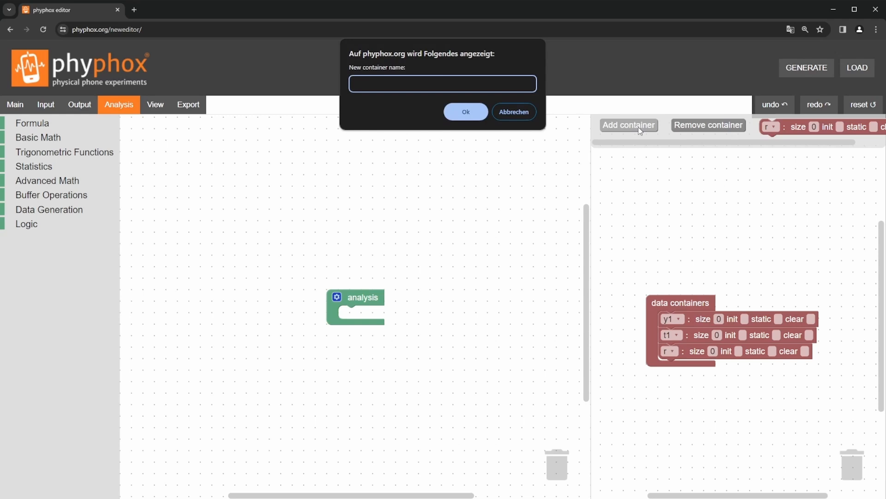
click(466, 112)
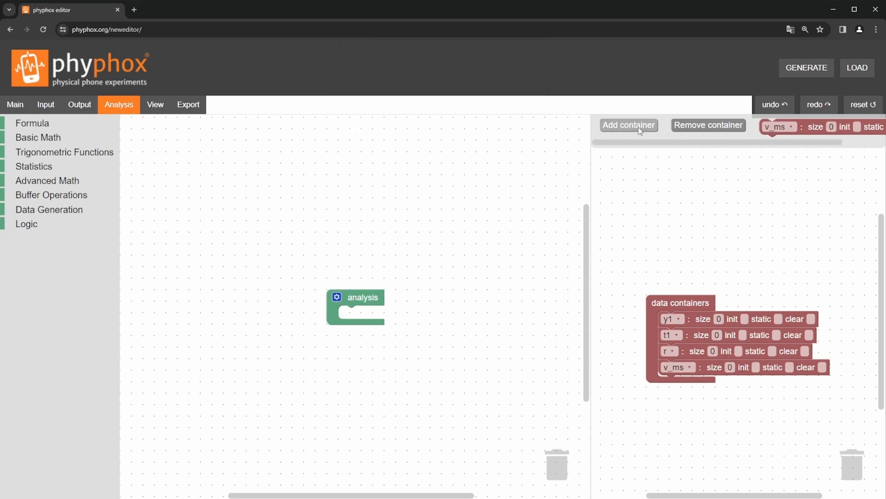
click(629, 125)
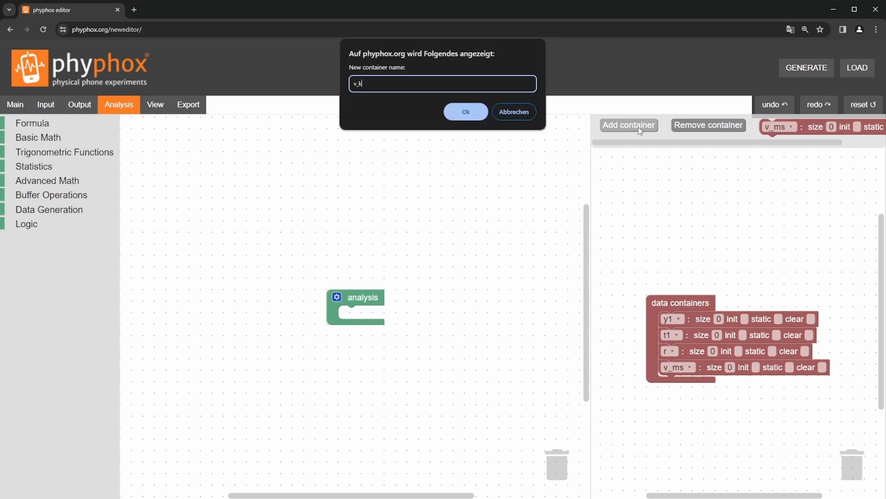
click(465, 111)
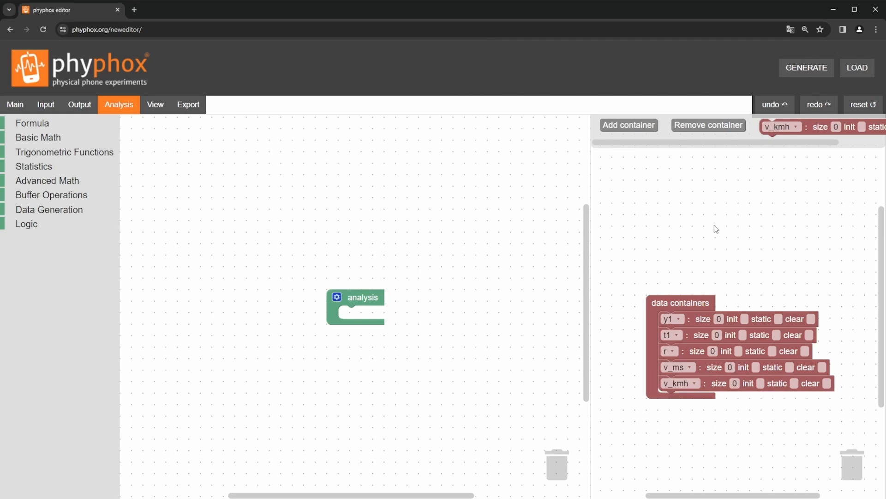
mouse_move(367, 255)
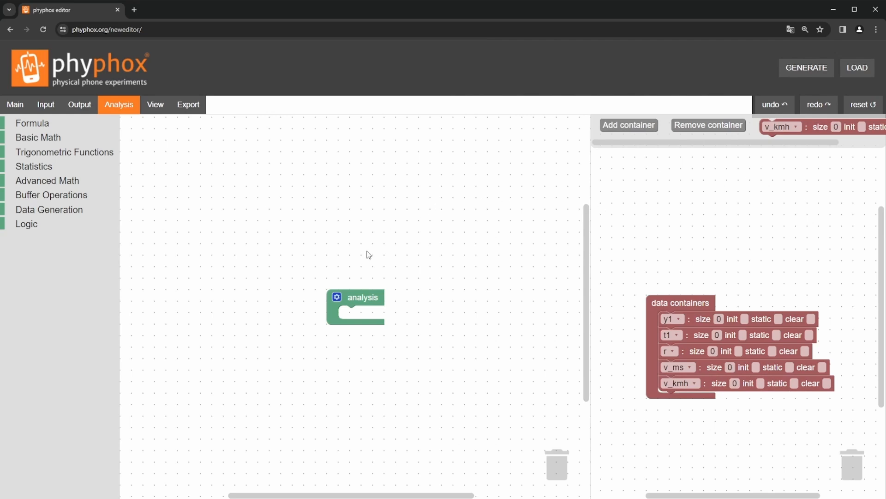
mouse_move(52, 147)
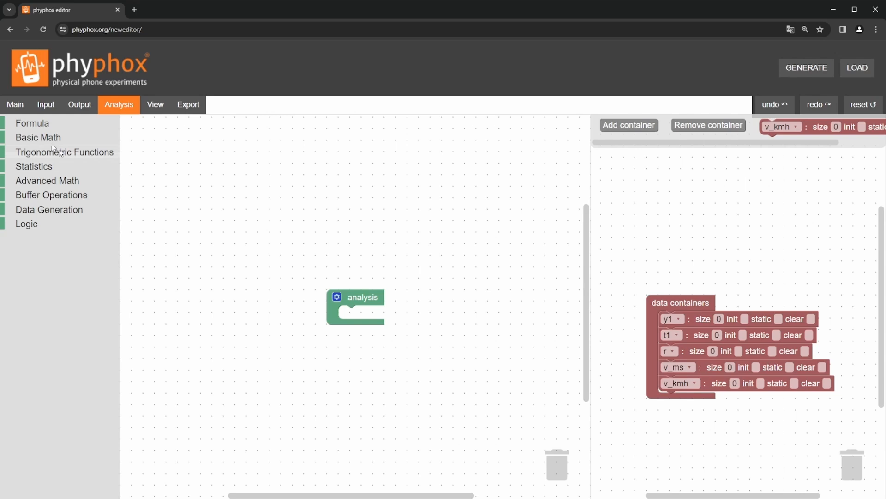
Build the formula v_ms = r × y1 from basic math blocks
click(38, 138)
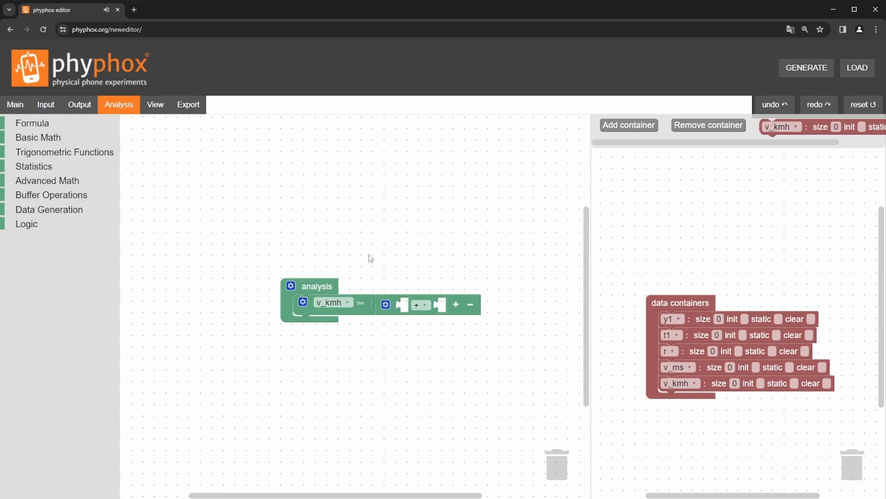
mouse_move(405, 324)
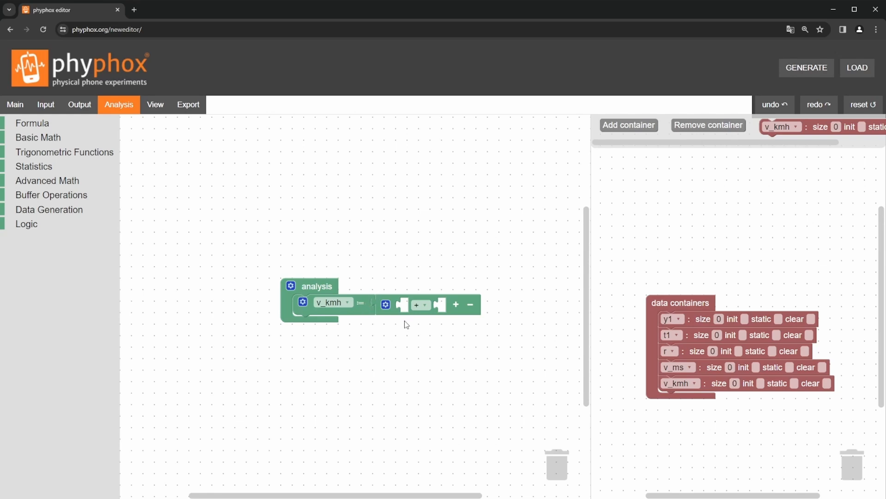
click(38, 137)
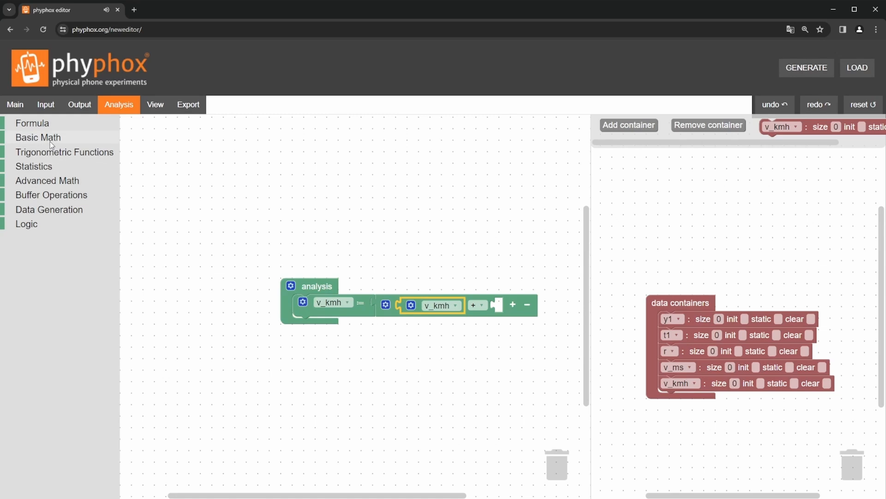
click(493, 304)
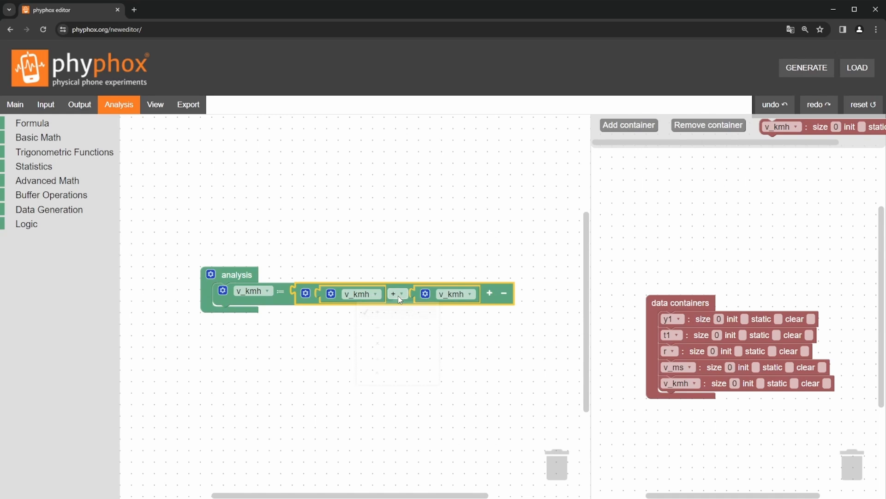
click(359, 294)
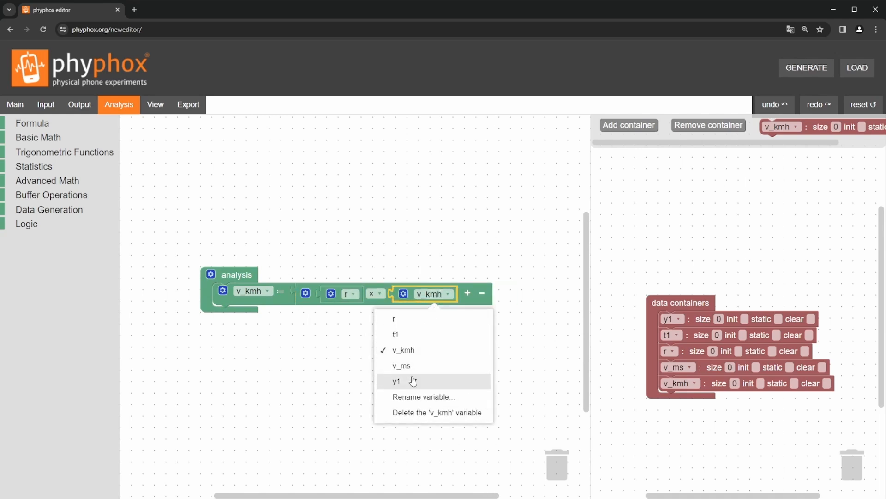
click(397, 381)
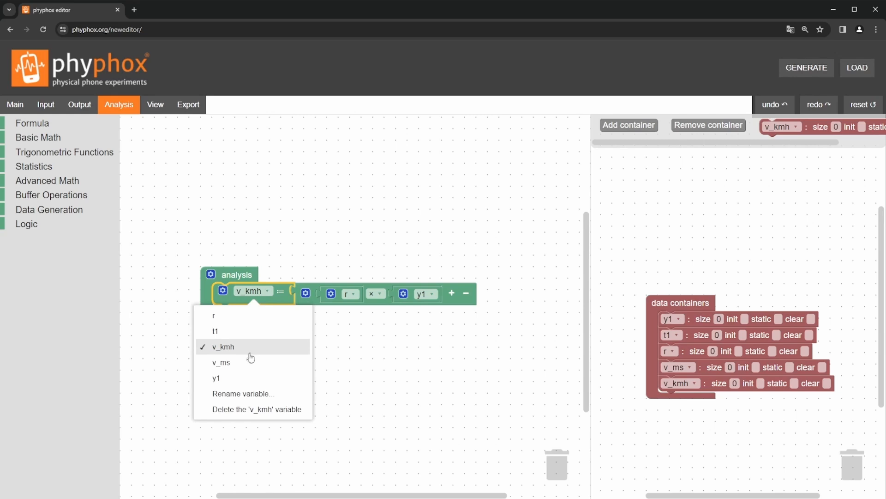
click(221, 362)
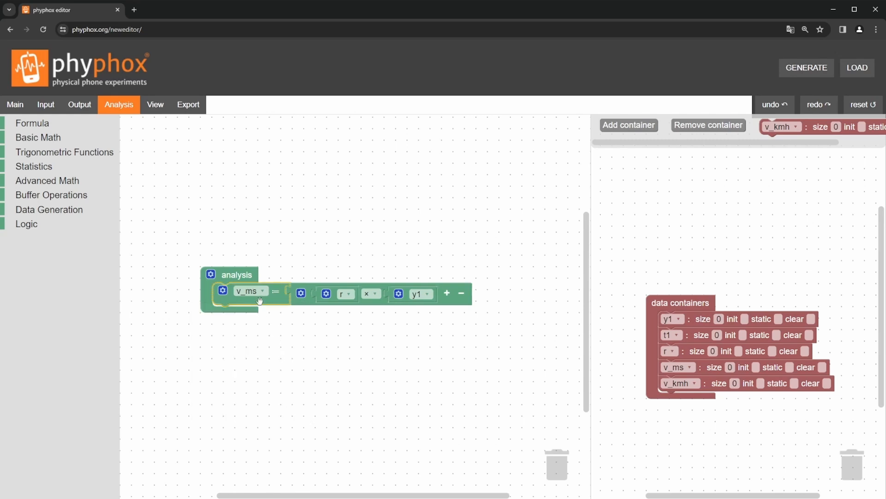
Duplicate the formula and extend the copy with a third factor 3.6
right_click(260, 299)
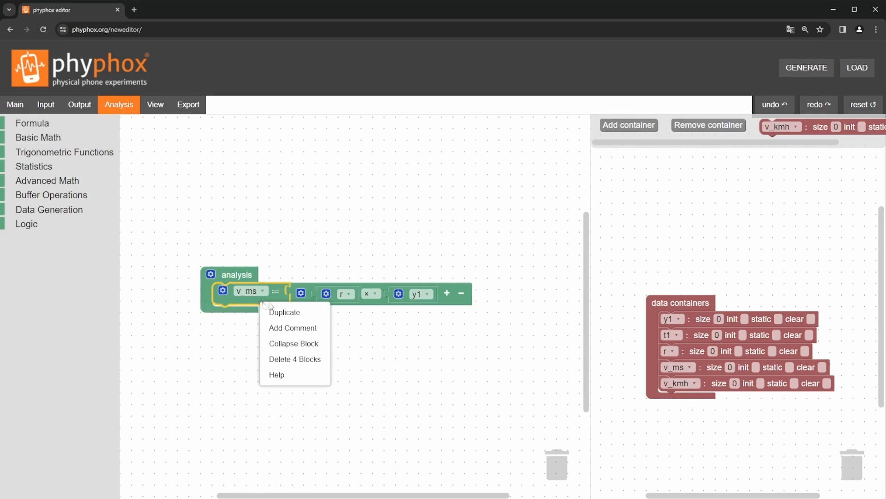
click(284, 312)
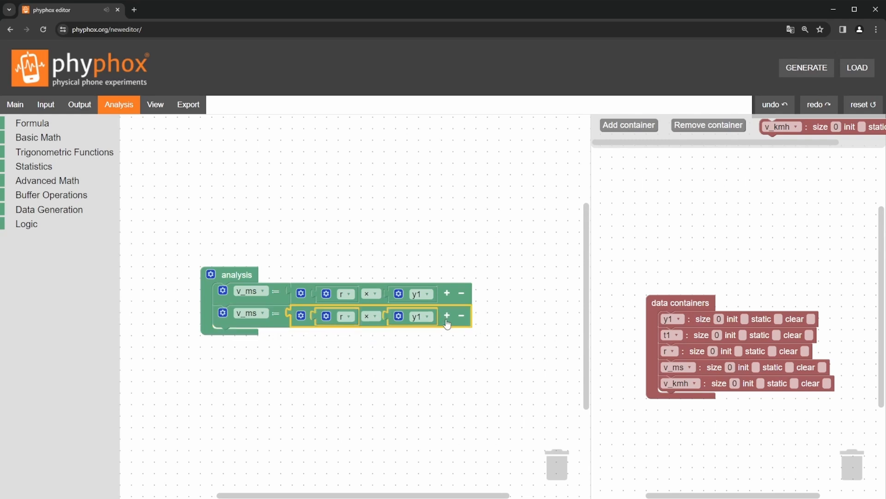
click(446, 316)
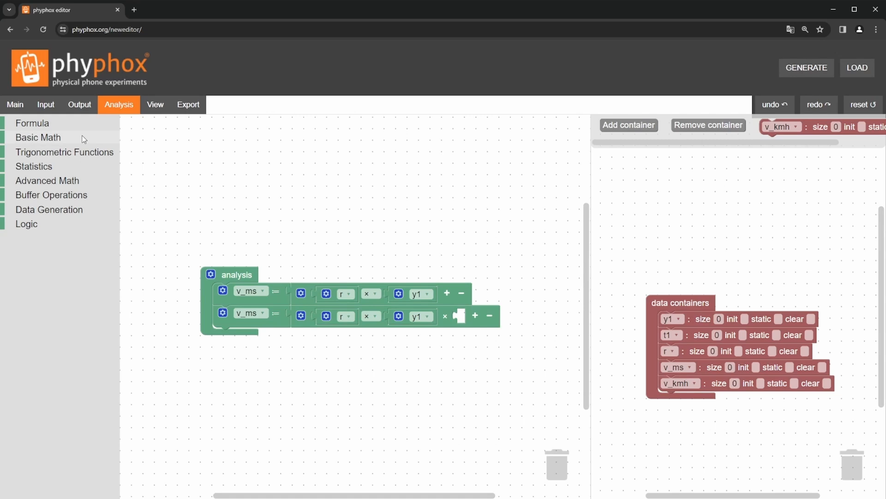
click(37, 137)
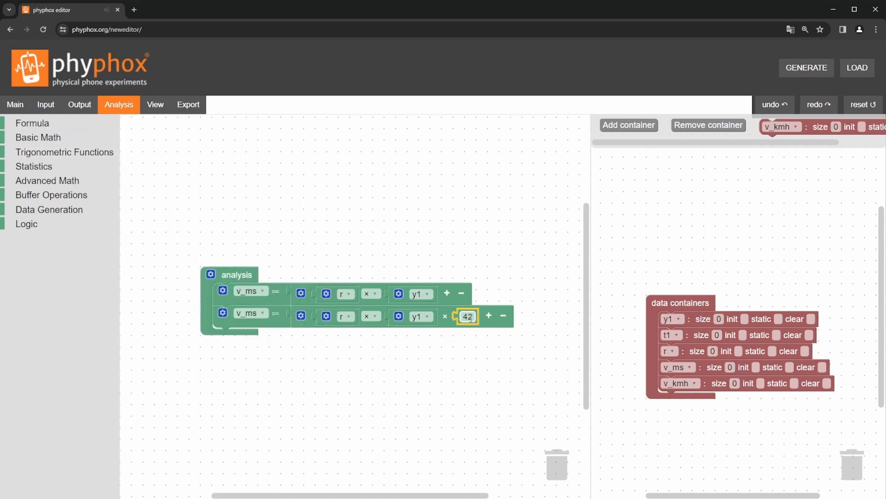
text(3)
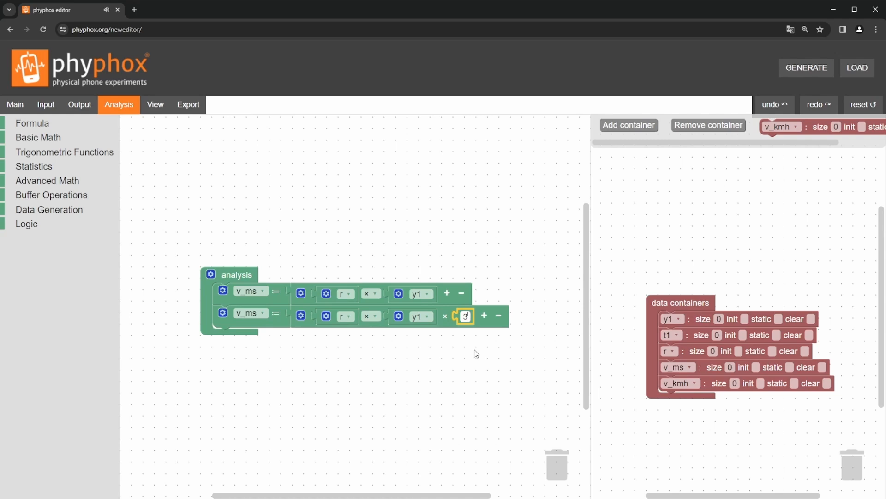
text(3.6)
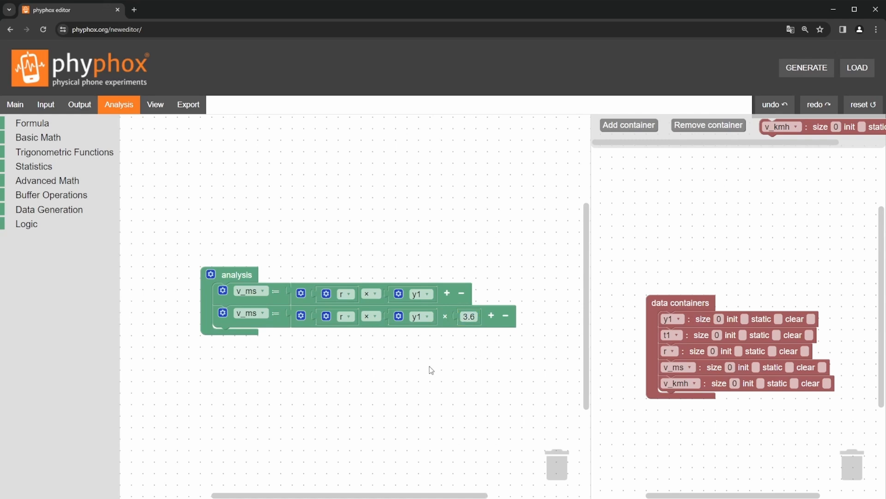
mouse_move(412, 357)
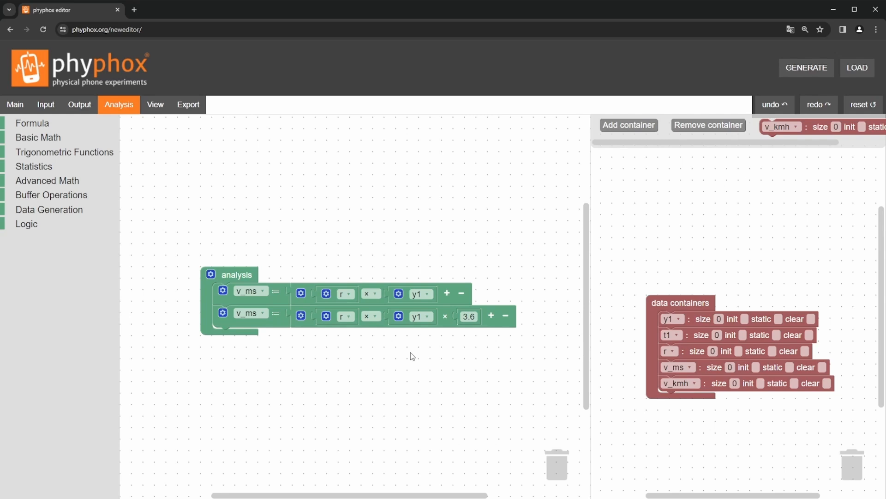
mouse_move(402, 341)
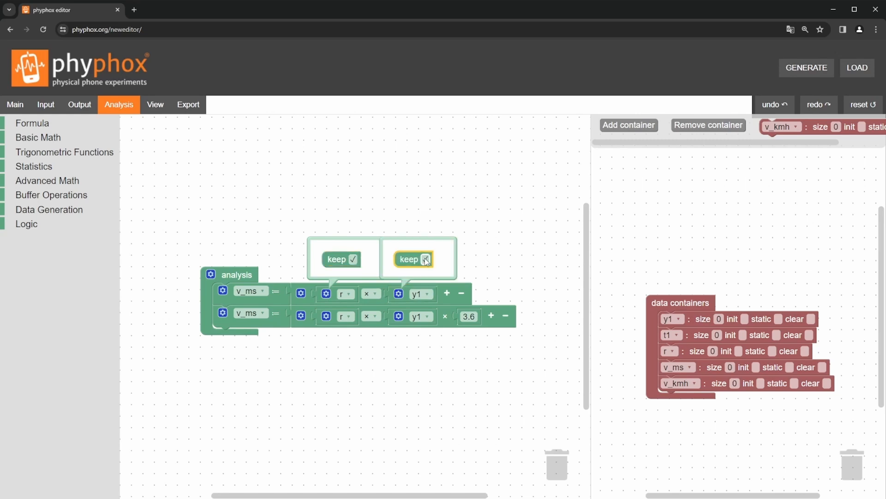
Adjust the keep setting of y1 and store the second formula's result in v_kmh
click(417, 259)
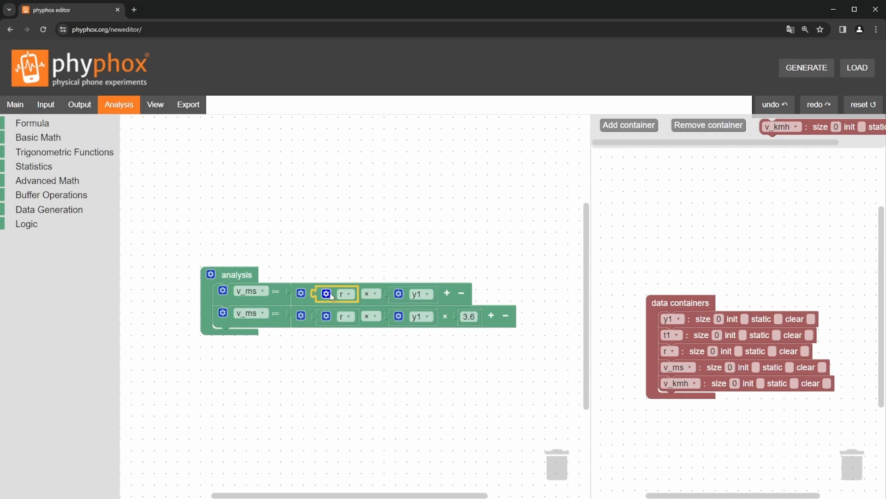
click(326, 294)
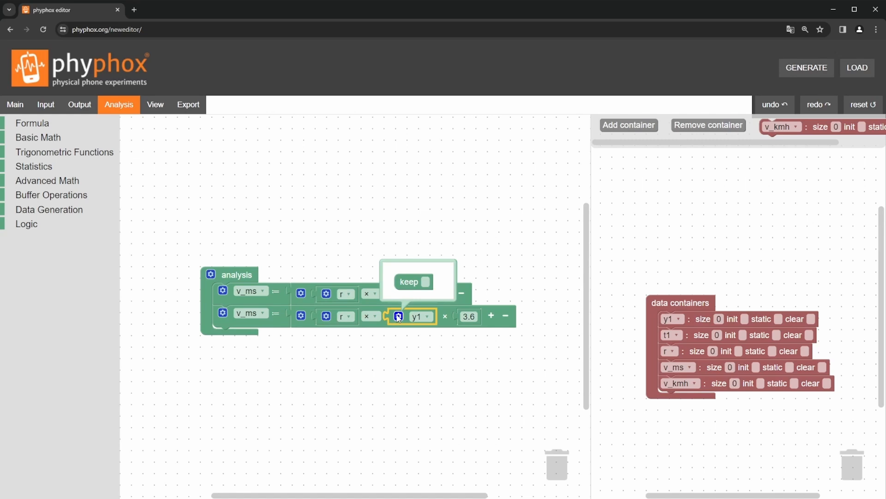
click(414, 281)
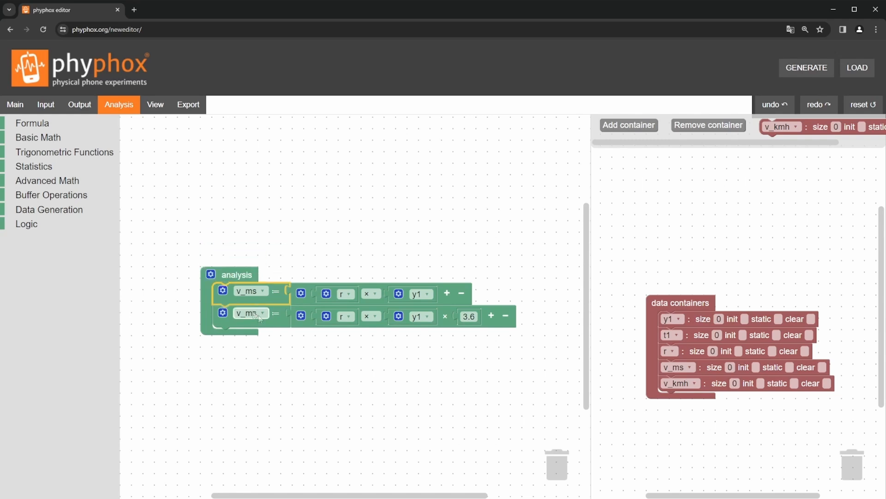
click(250, 314)
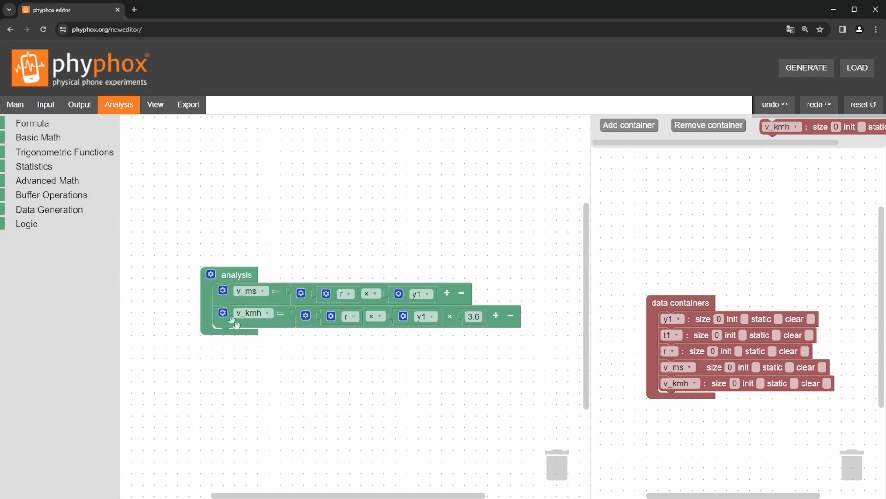
click(223, 313)
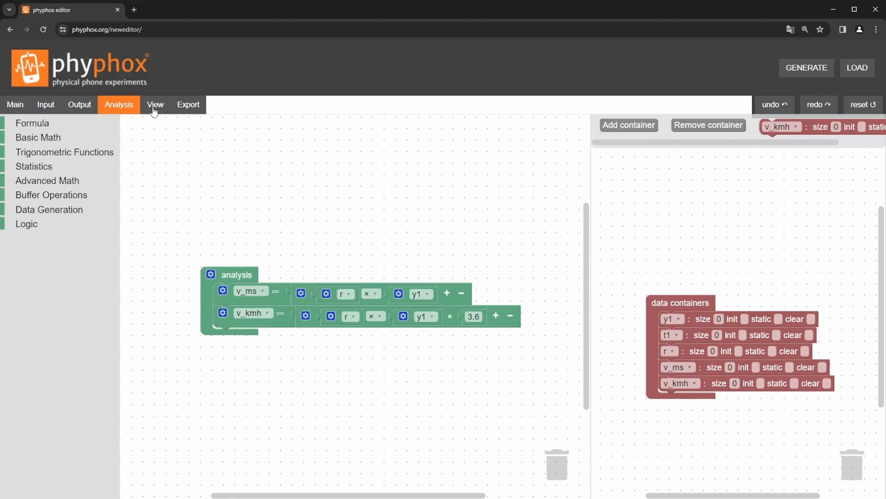
Add a view with an edit field labelled 'Radius r=' writing to r
click(155, 104)
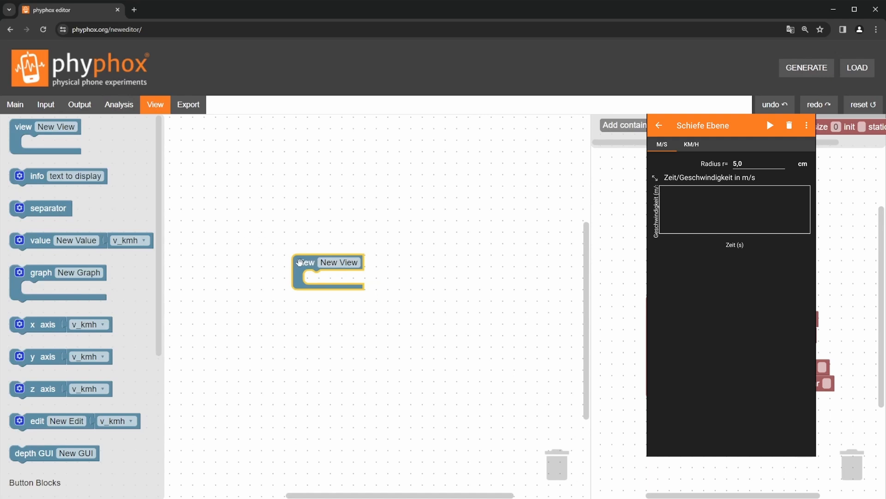
click(251, 296)
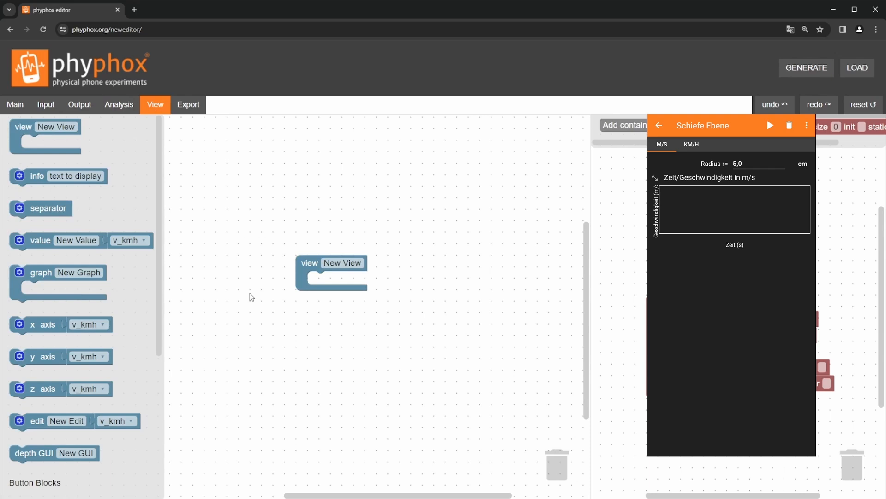
mouse_move(216, 307)
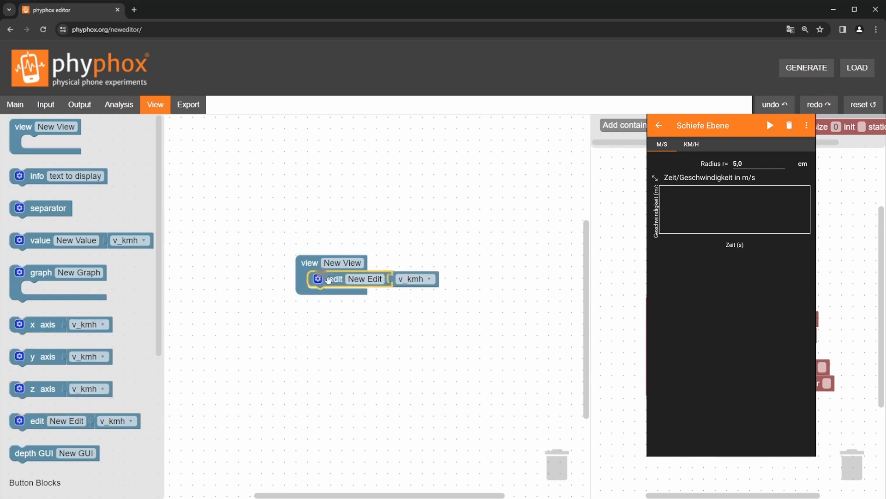
text(Radi)
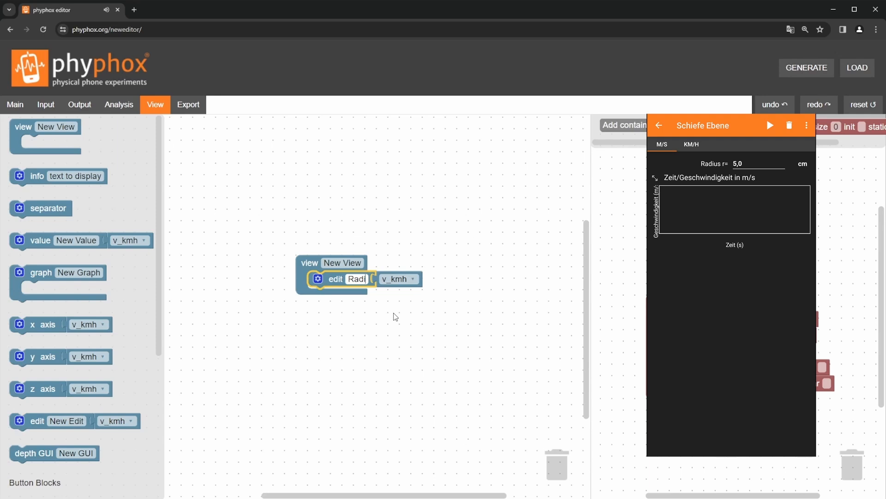
text(Radius r=)
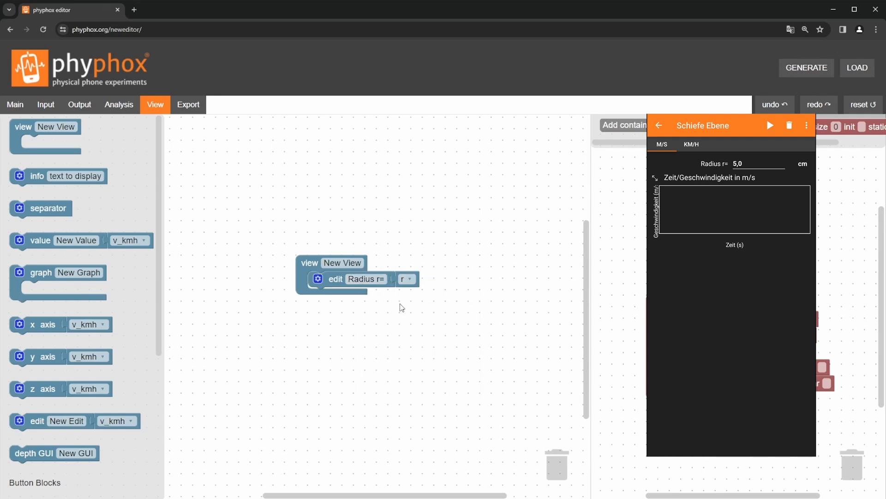
click(318, 279)
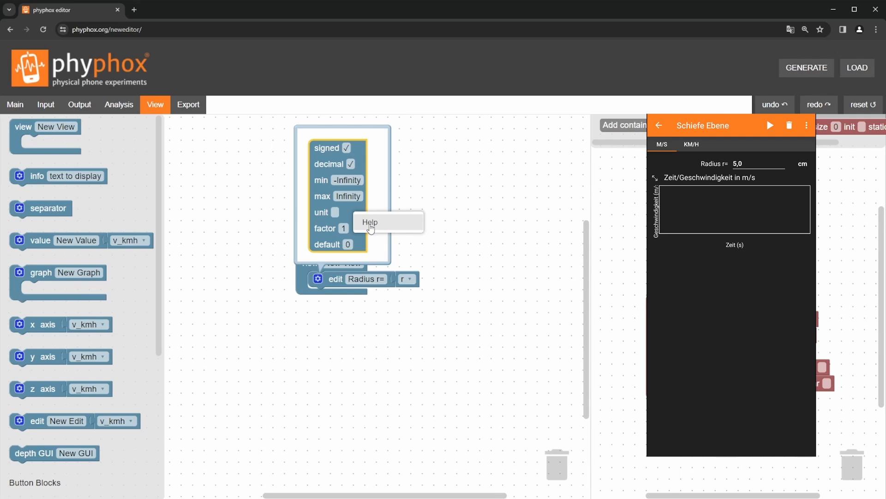
mouse_move(351, 211)
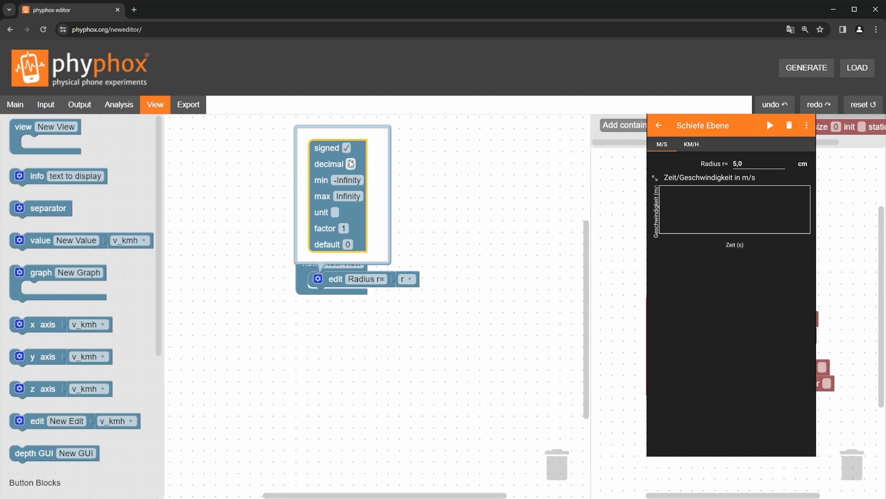
Give the radius field unit cm, factor 100 and default value 0.05
click(350, 164)
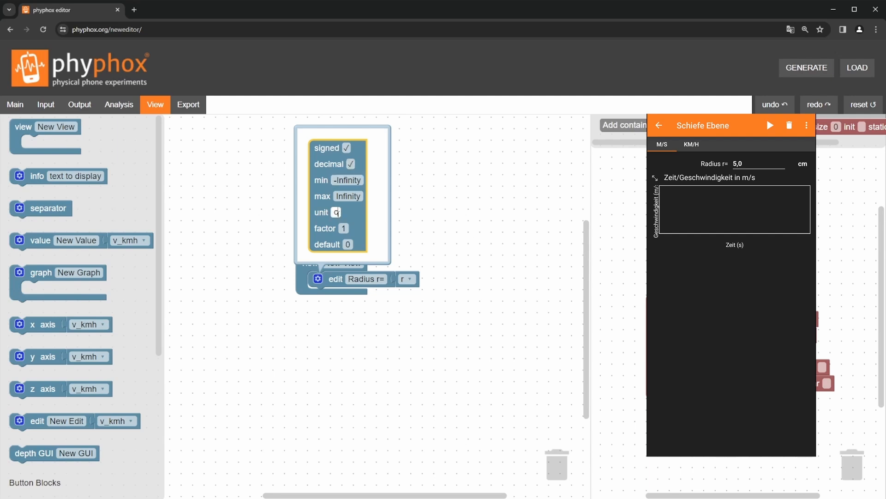
text(m)
click(344, 228)
text(00)
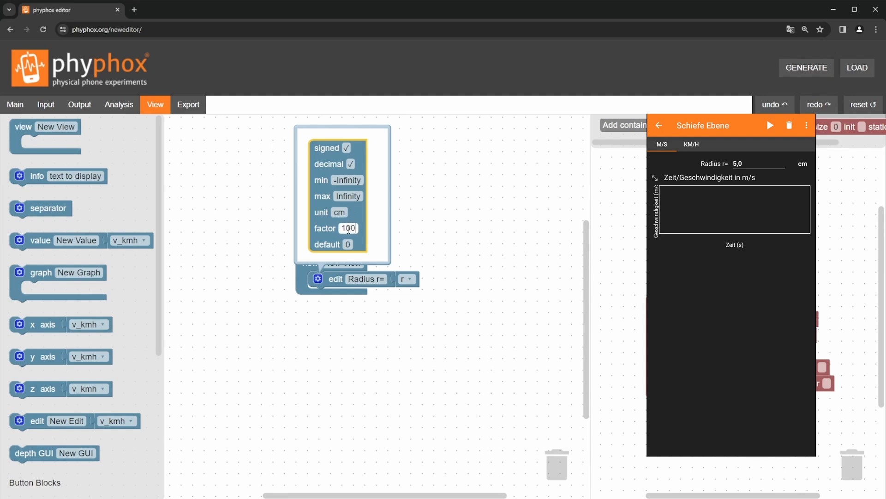
click(349, 244)
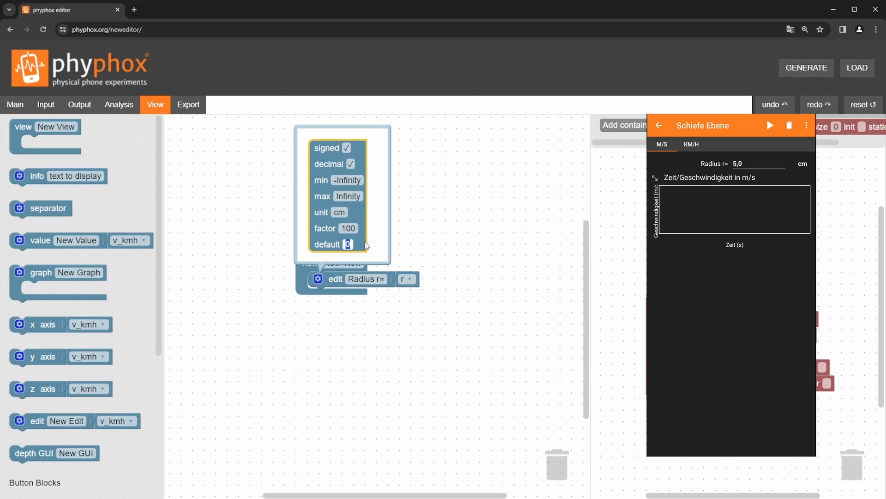
text(0.0)
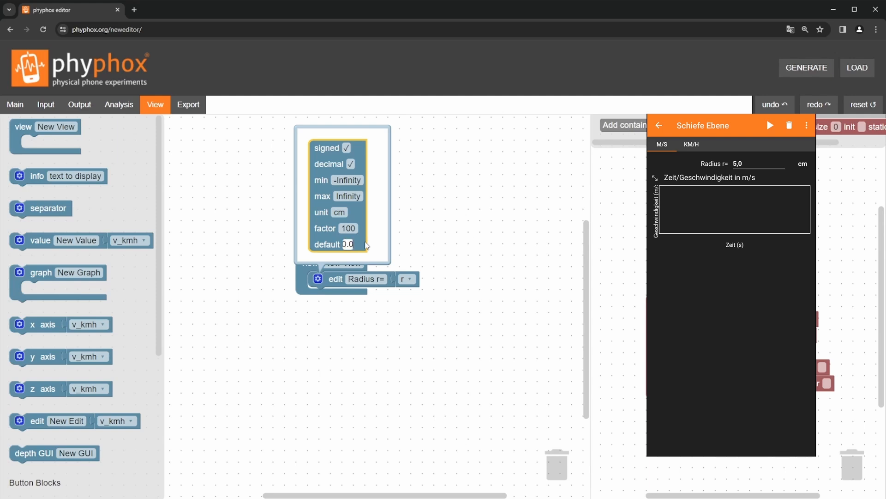
text(0.05)
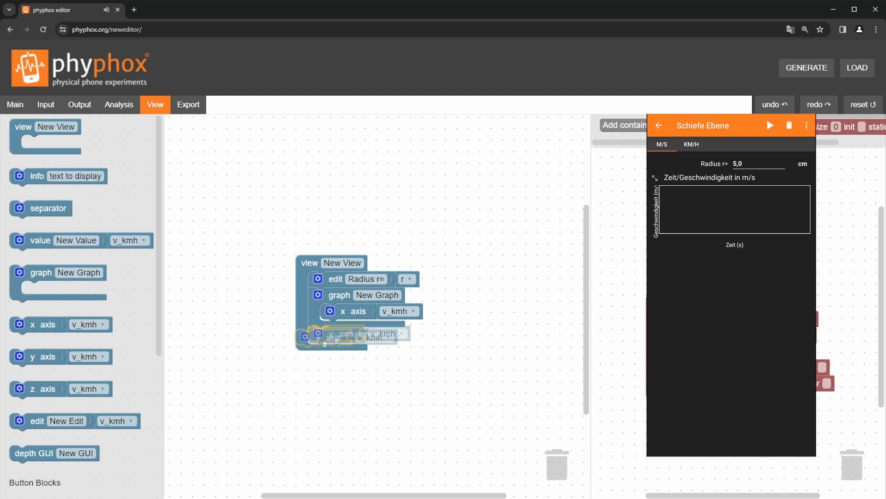
Plot v_ms against t1, label the x axis Zeit and title the graph Zeit/Geschwindigkeit in m/s
click(399, 311)
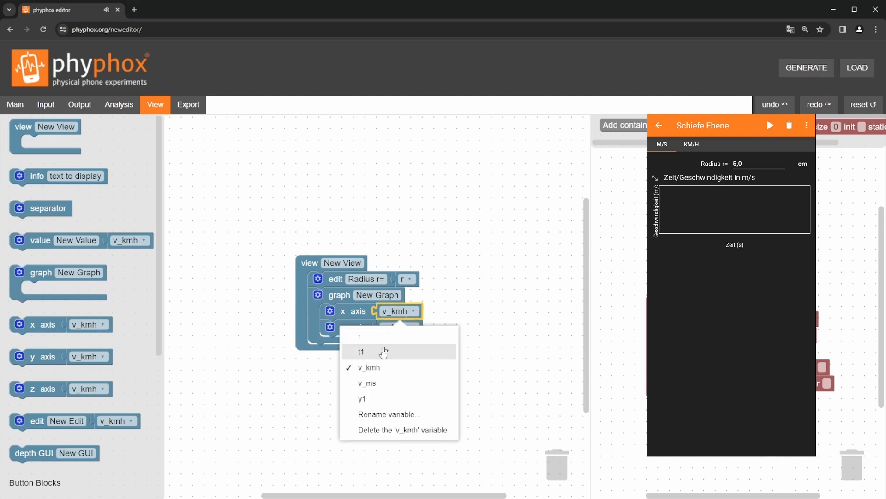
click(361, 351)
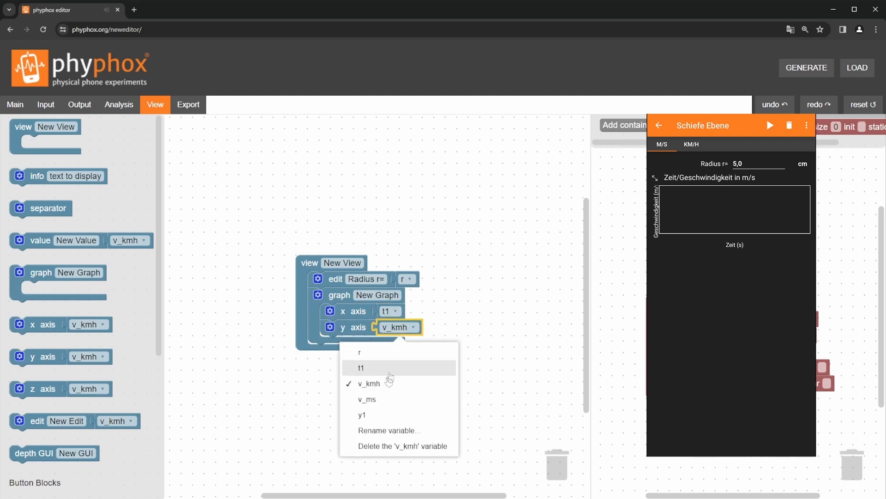
click(366, 398)
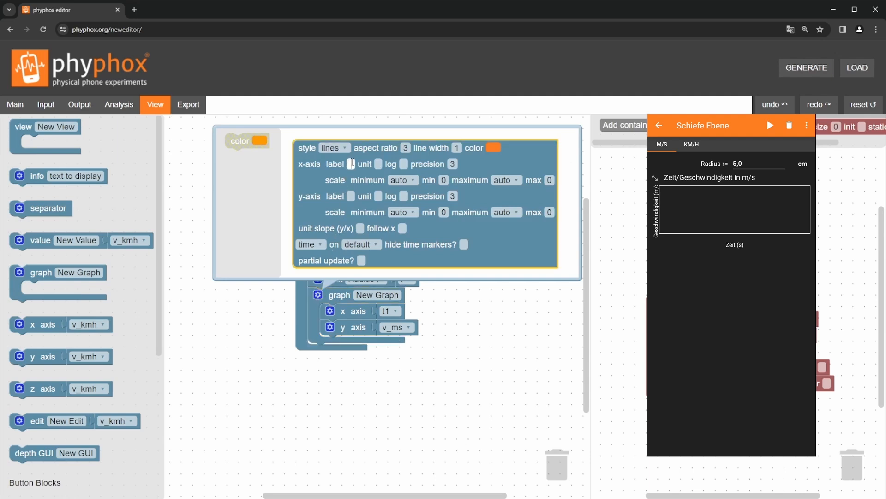
text(Zeit/Geschw)
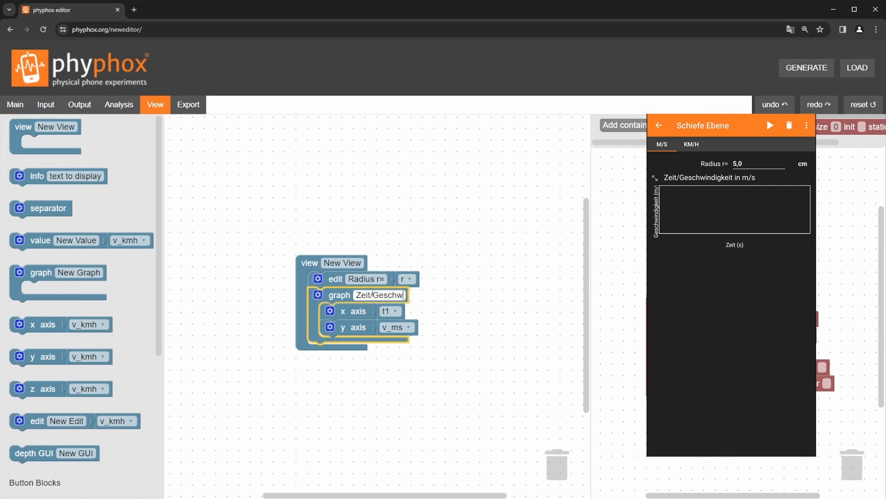
click(691, 144)
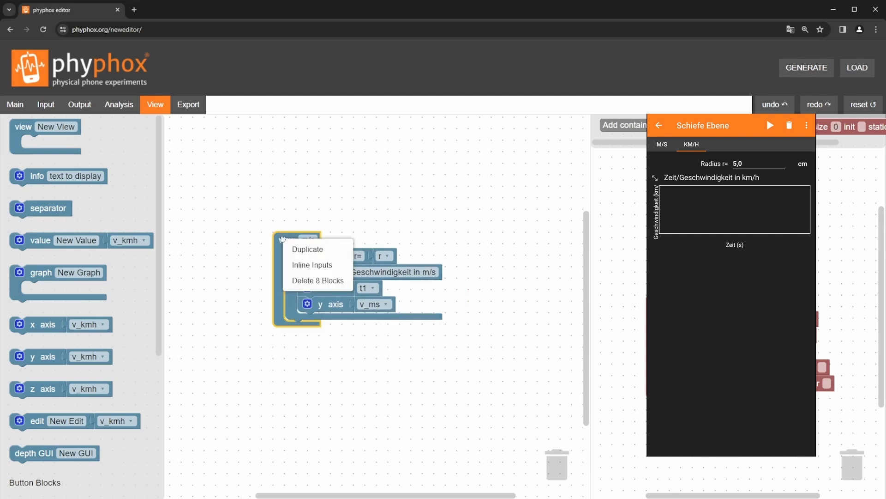
Duplicate the view as km/h with its graph plotting v_kmh over t1
click(306, 250)
text(km/h)
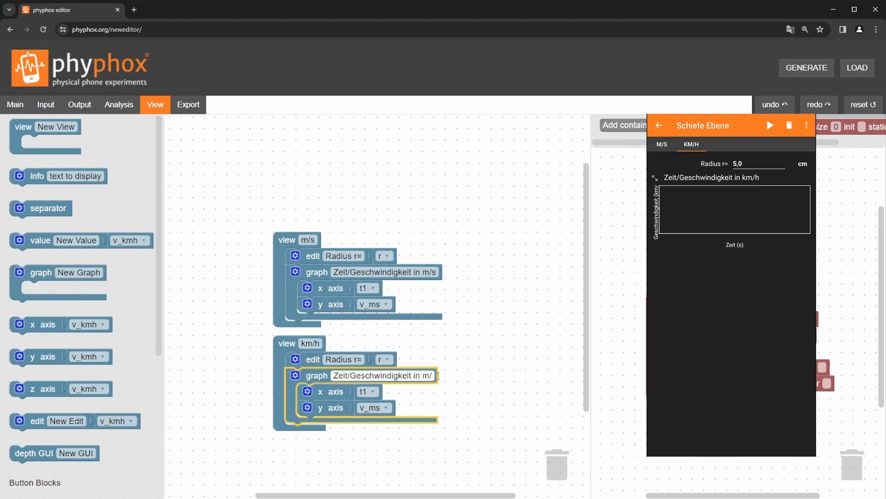
click(387, 407)
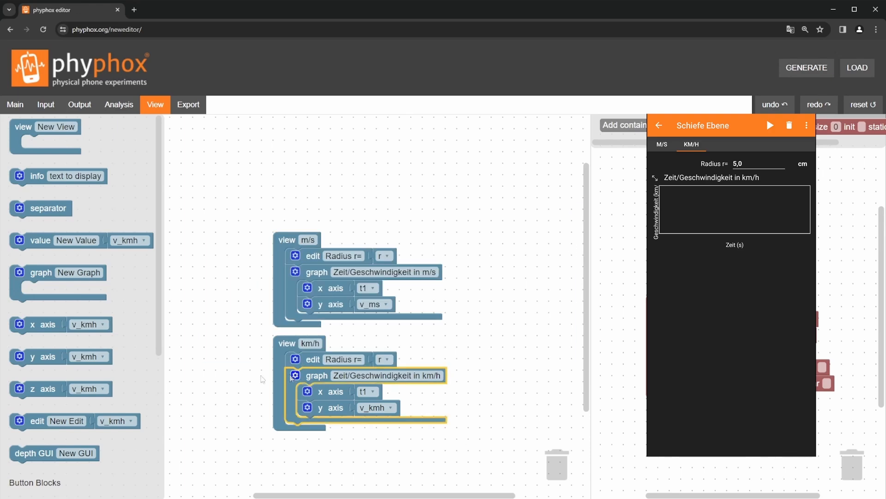
click(769, 125)
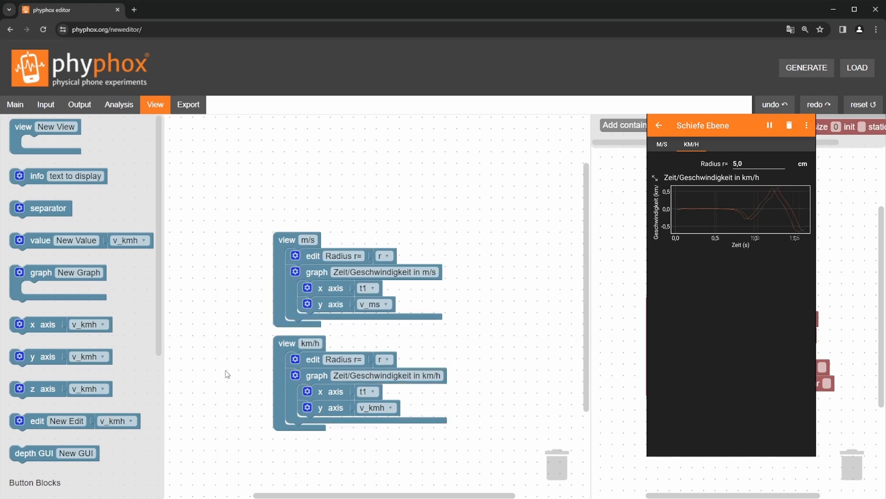
click(188, 104)
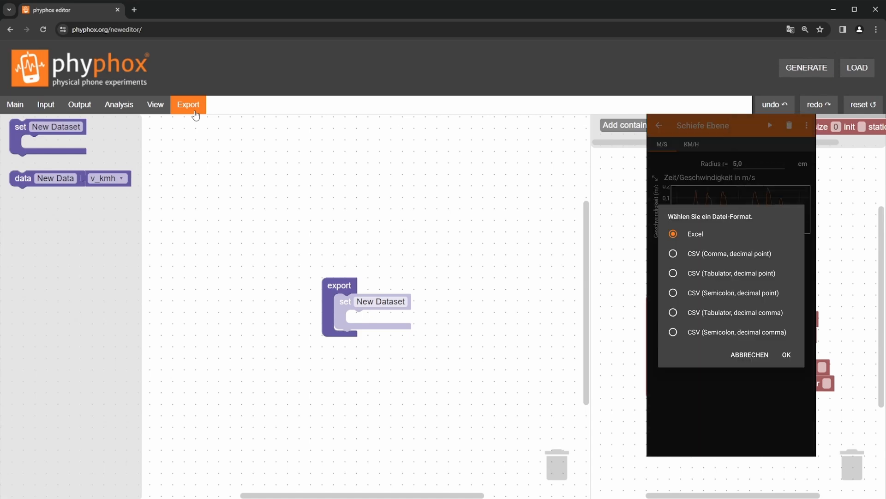
Fill the Experiment export set with columns radius→r, Zeit→t1 and Geschwindigkeit→v_ms
click(786, 355)
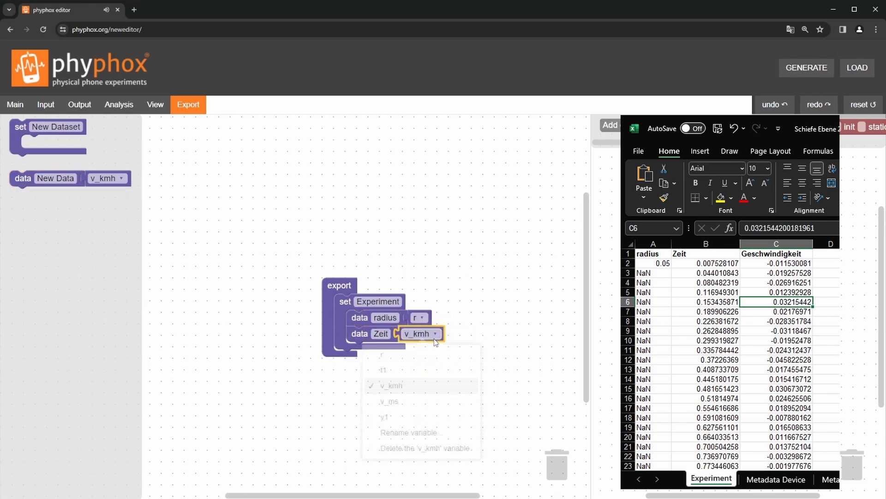
click(383, 369)
text(Geschwindigkeit)
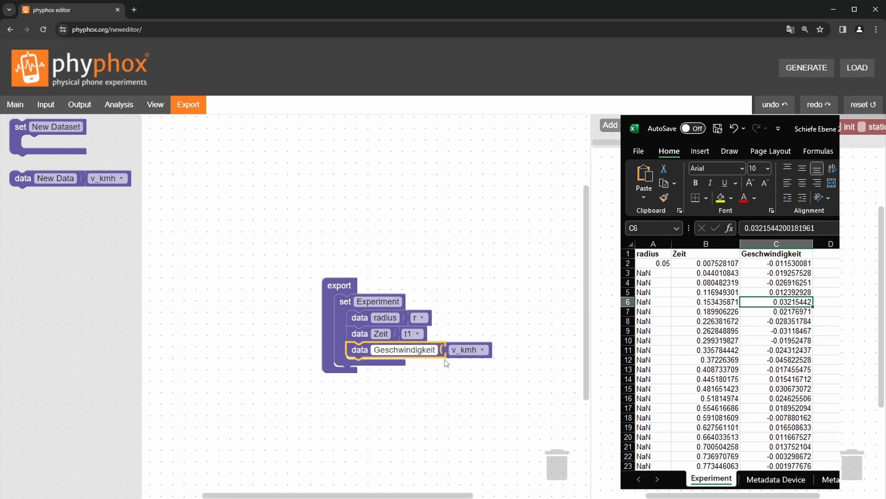
click(482, 349)
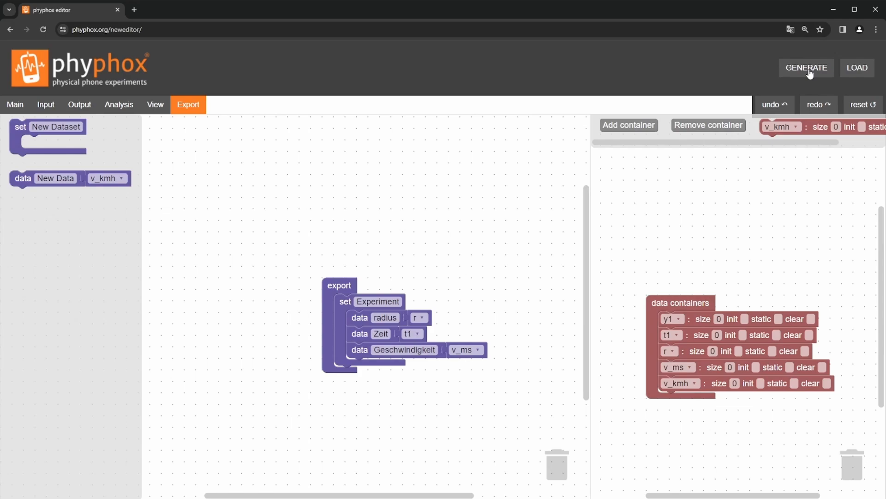
Generate the Schiefe Ebene experiment XML and display it with its QR code
click(805, 67)
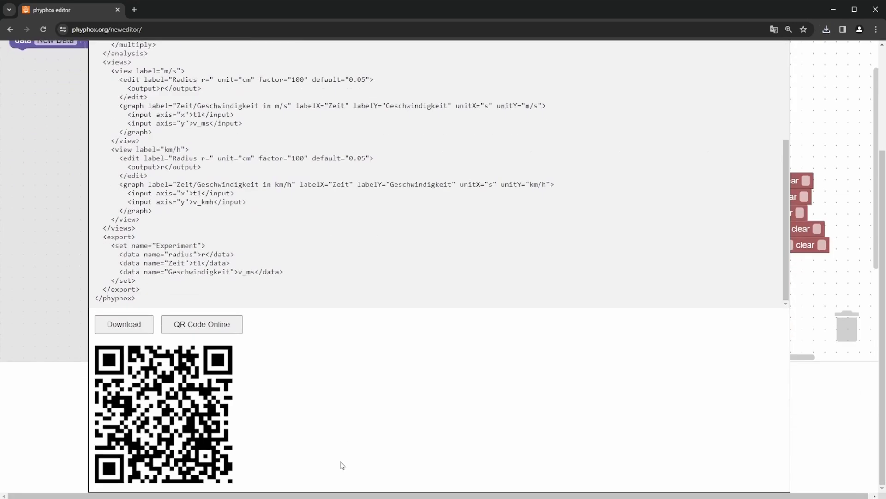
click(202, 324)
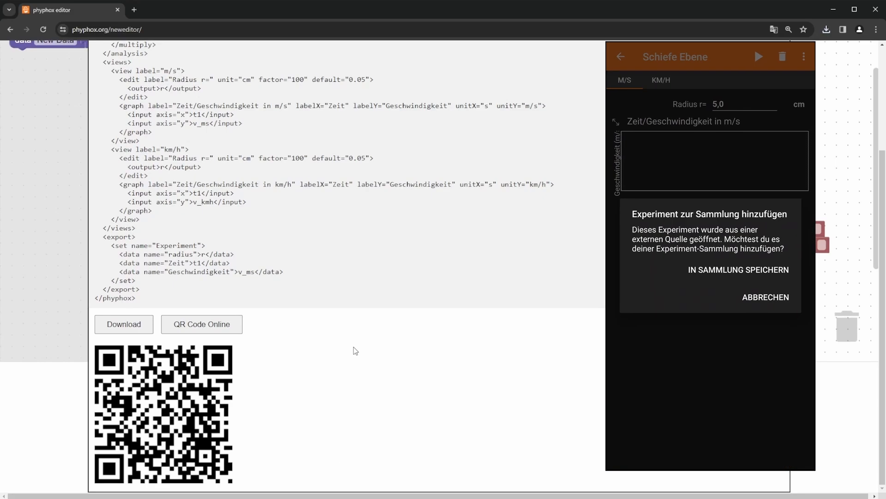
click(766, 297)
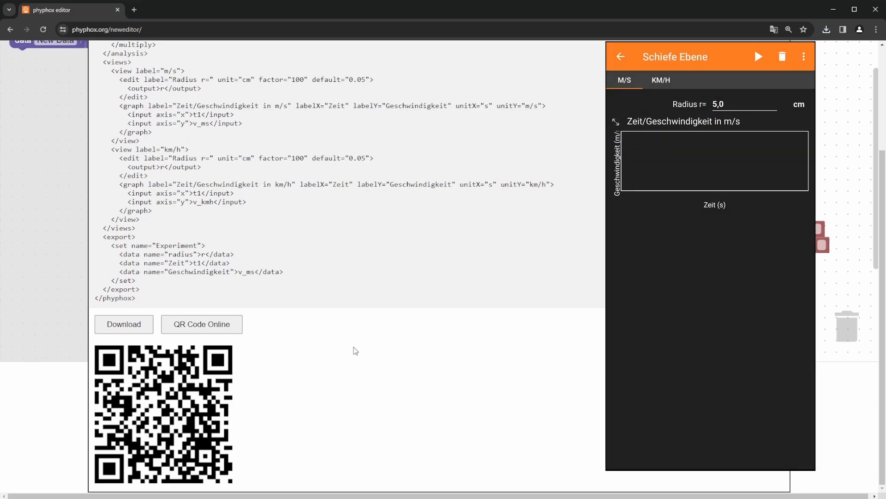